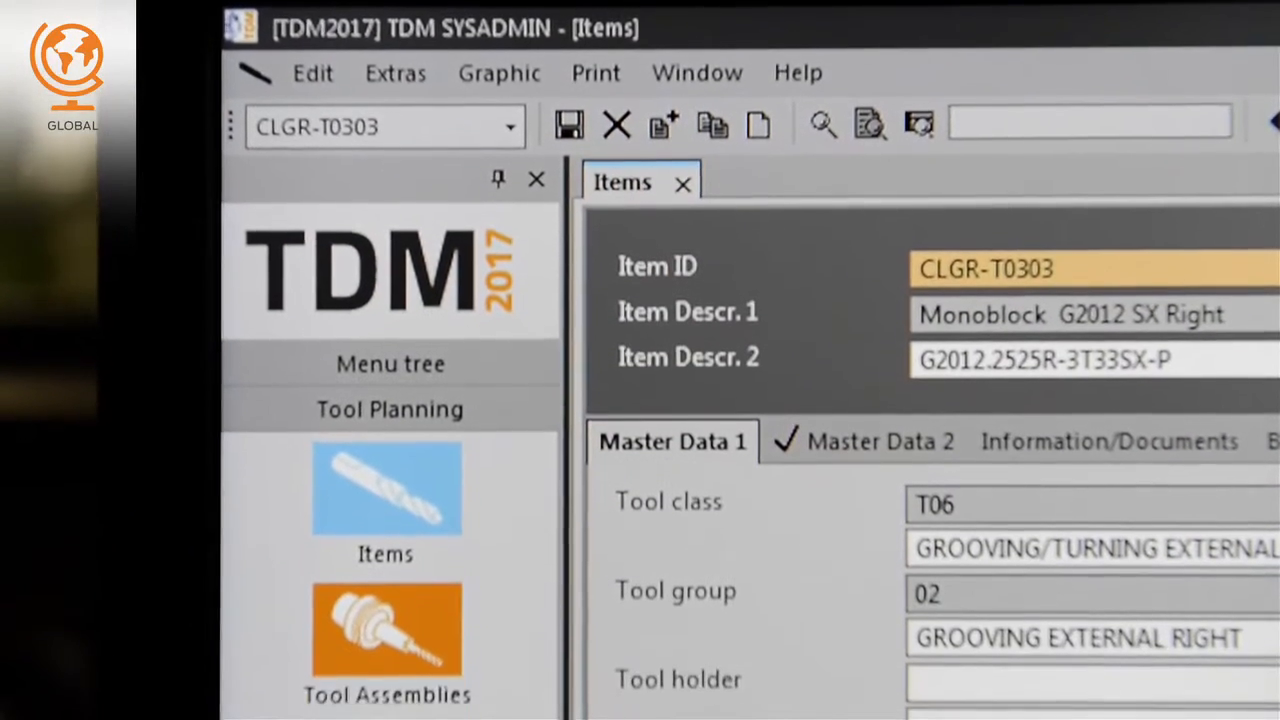
Step: Add a CLGR holder item from the filtered search results into the empty tool assembly
{"action": "scroll", "scroll_direction": "down", "scroll_amount": 3}
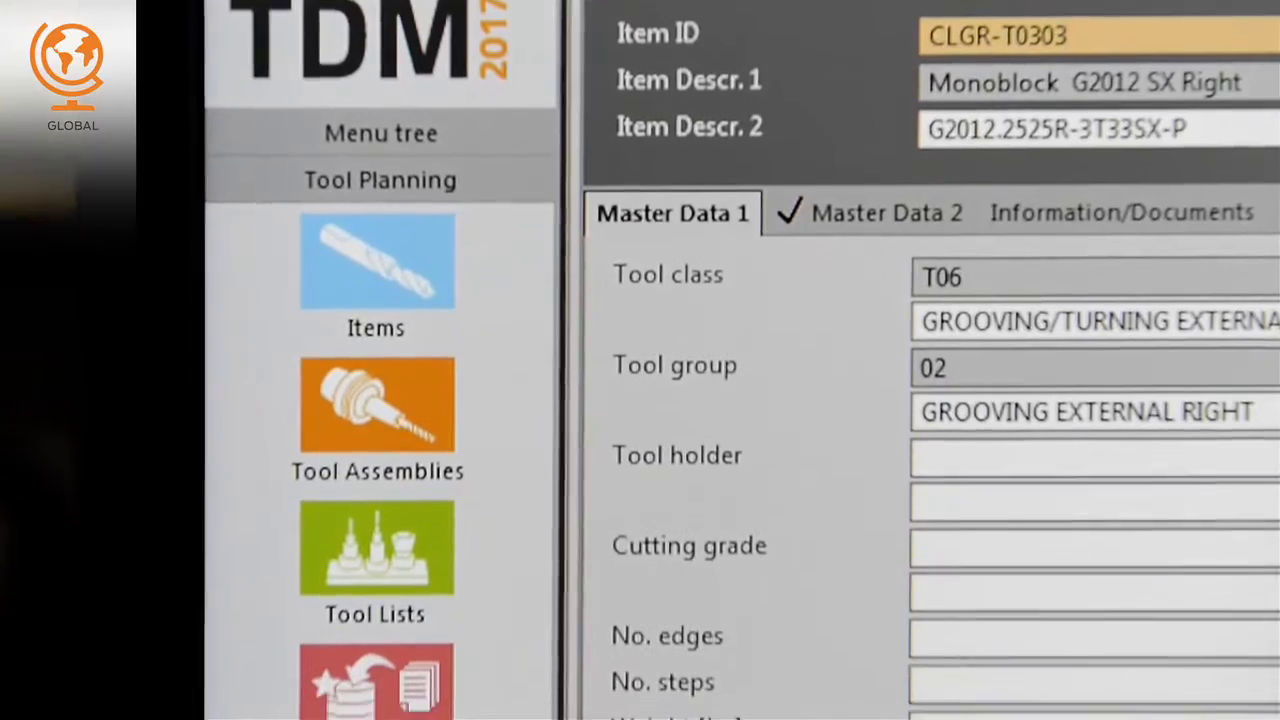
{"action": "scroll", "scroll_direction": "down", "scroll_amount": 3}
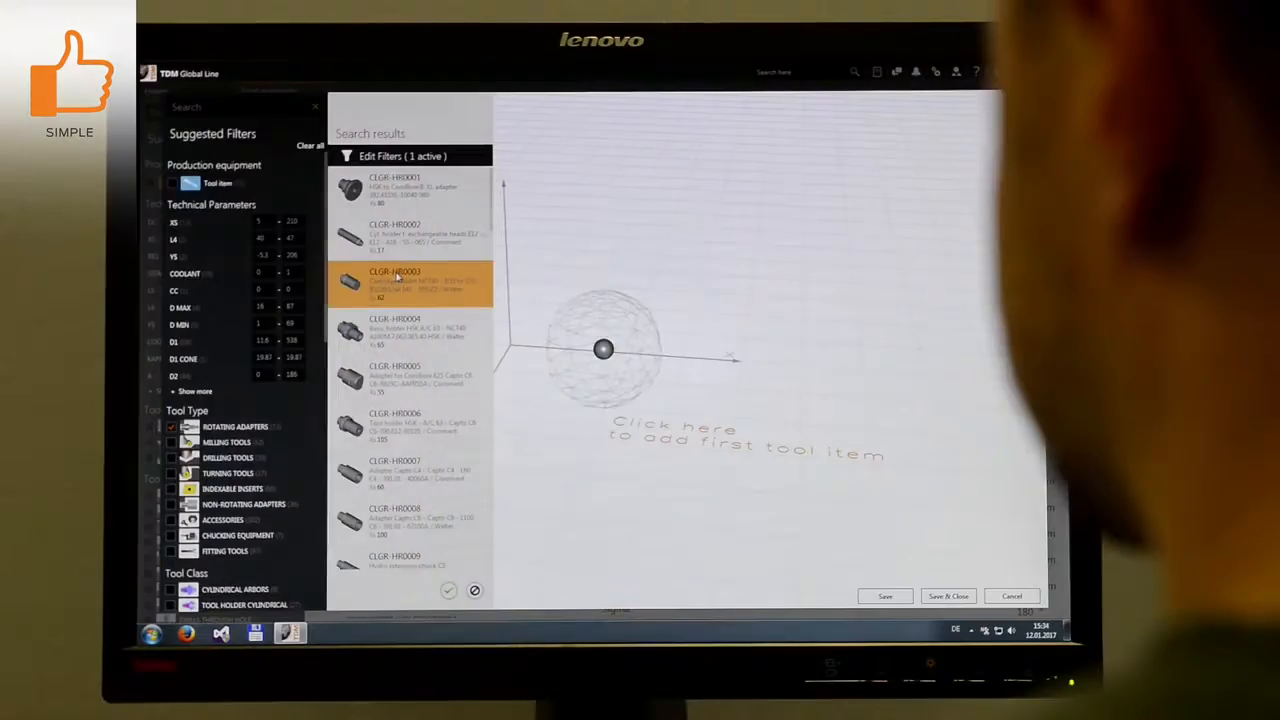
{"action": "double_click", "coordinate": [410, 284]}
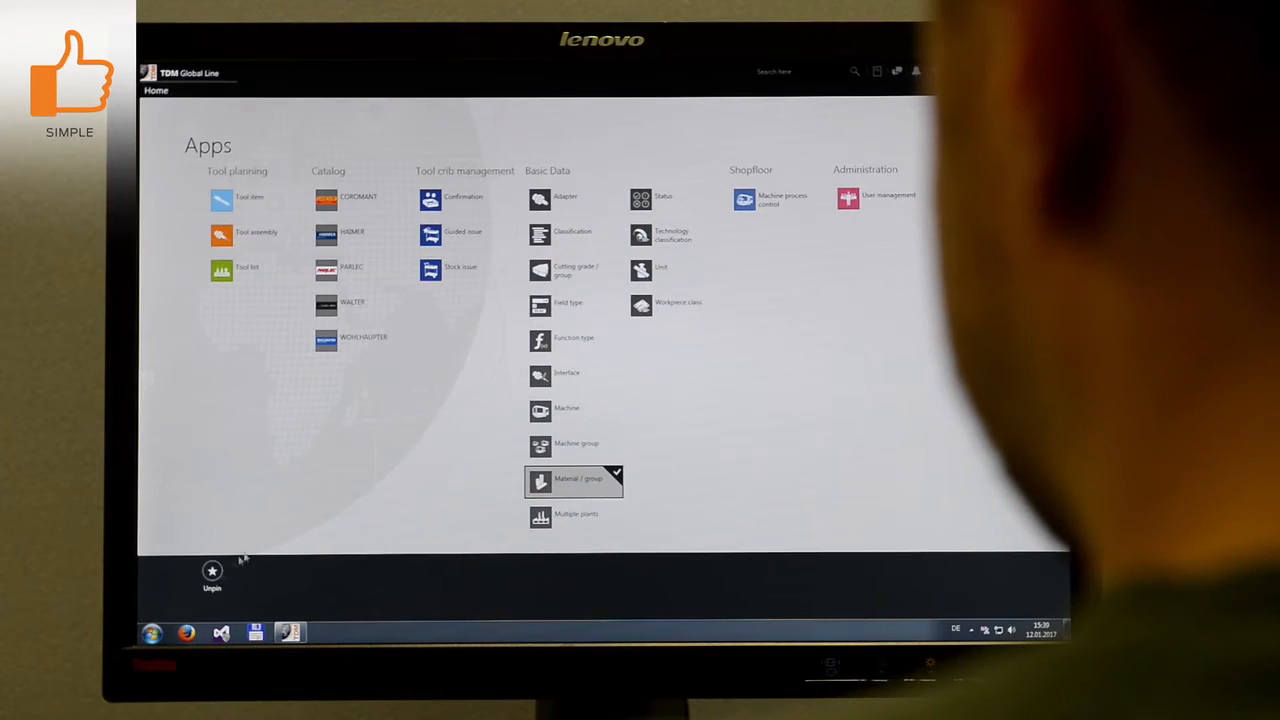
Step: Return from the Apps overview to the Home screen of shortcut tiles
{"action": "left_click", "coordinate": [156, 90]}
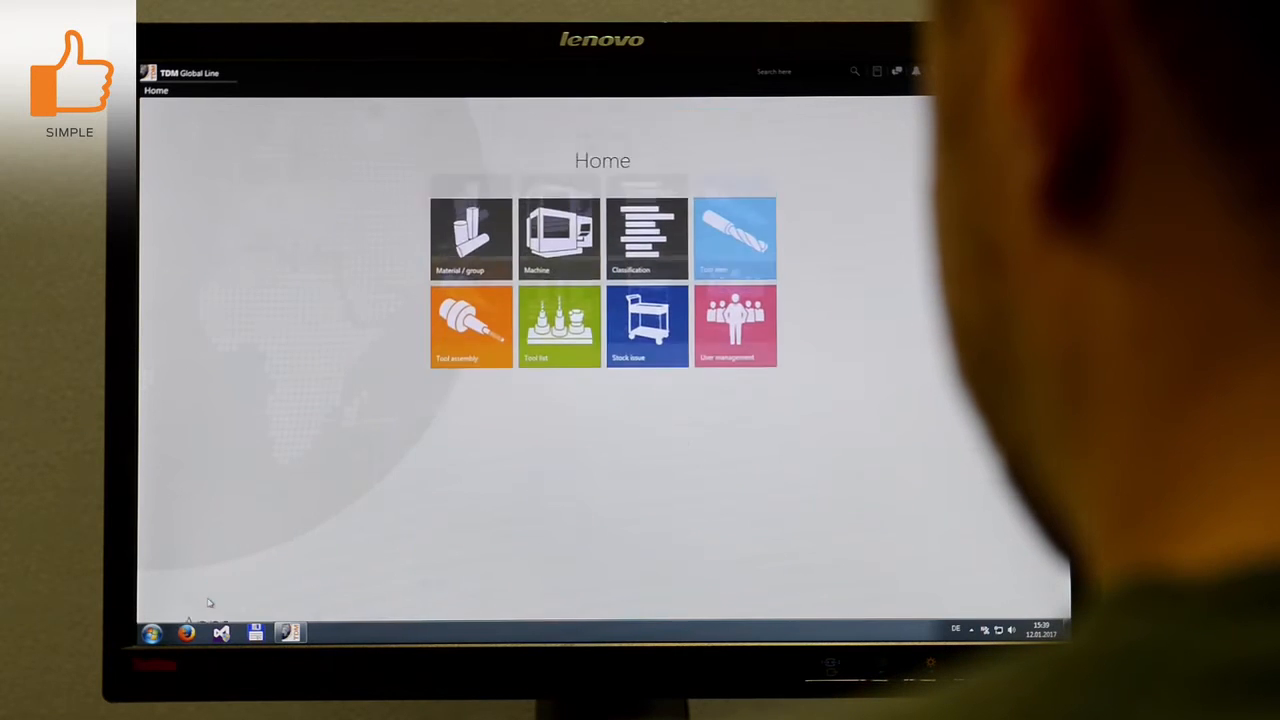